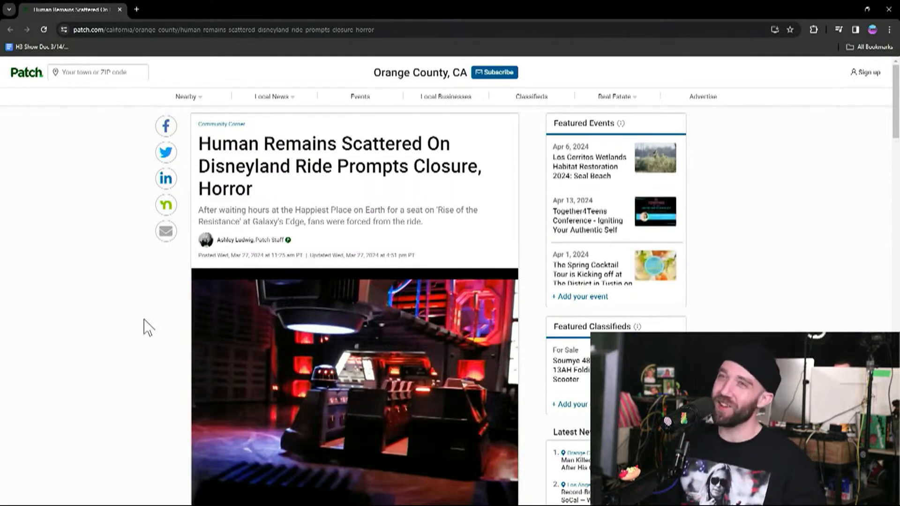
# Scroll down the Patch article to reach the embedded X post link.
pyautogui.scroll(-3)
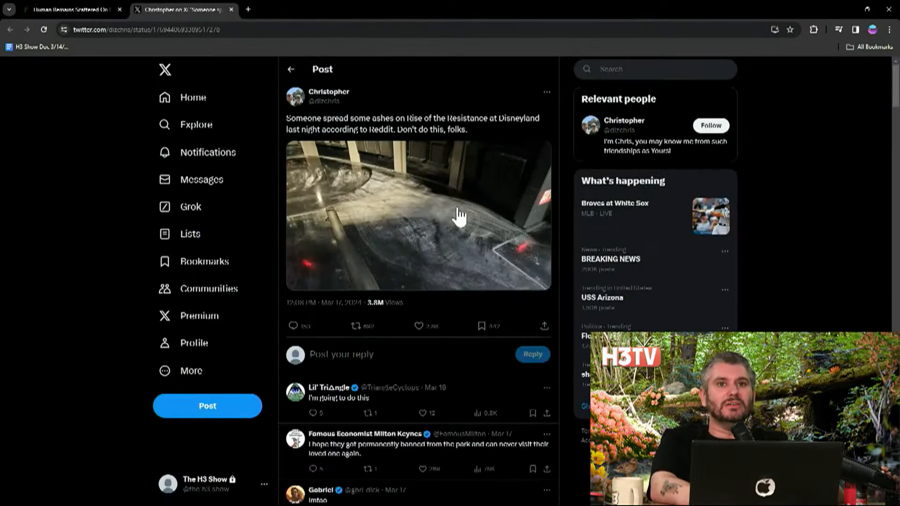
# View the ash-covered ride floor photo full size, then return to the Patch article.
pyautogui.click(418, 216)
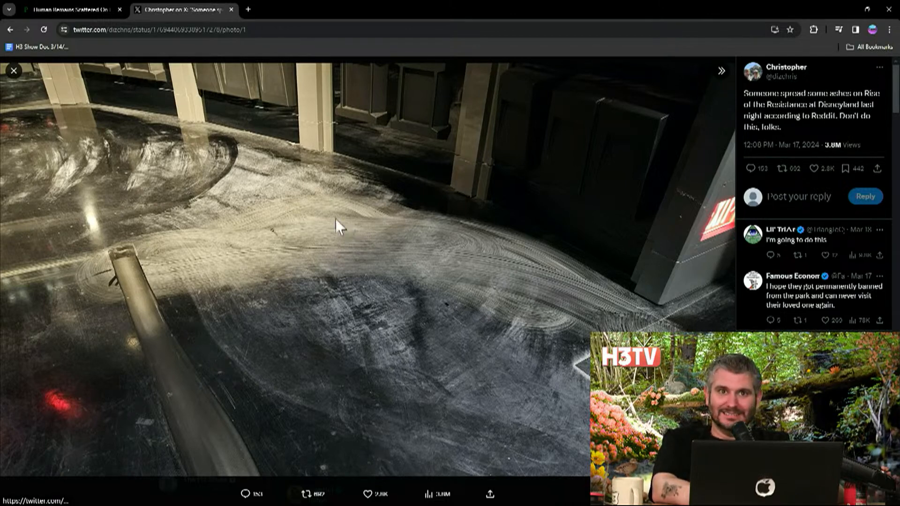
pyautogui.moveTo(304, 167)
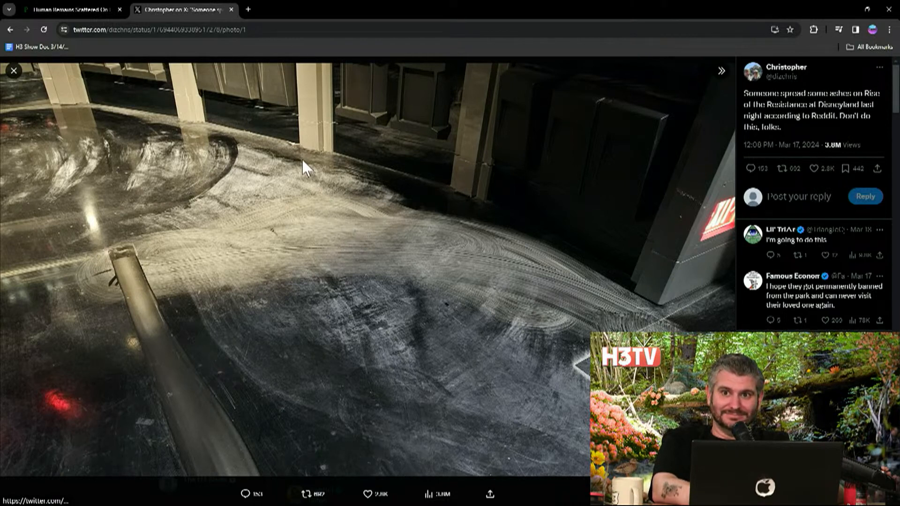
pyautogui.moveTo(209, 287)
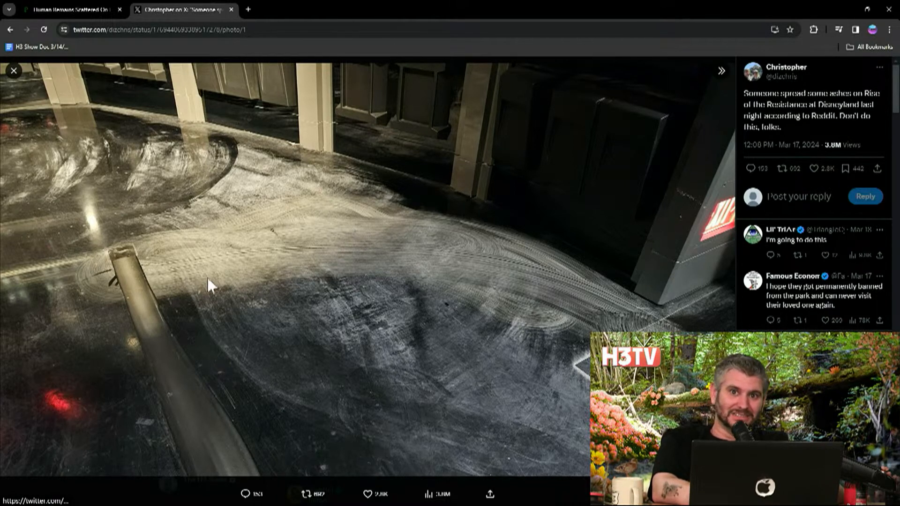
pyautogui.click(69, 9)
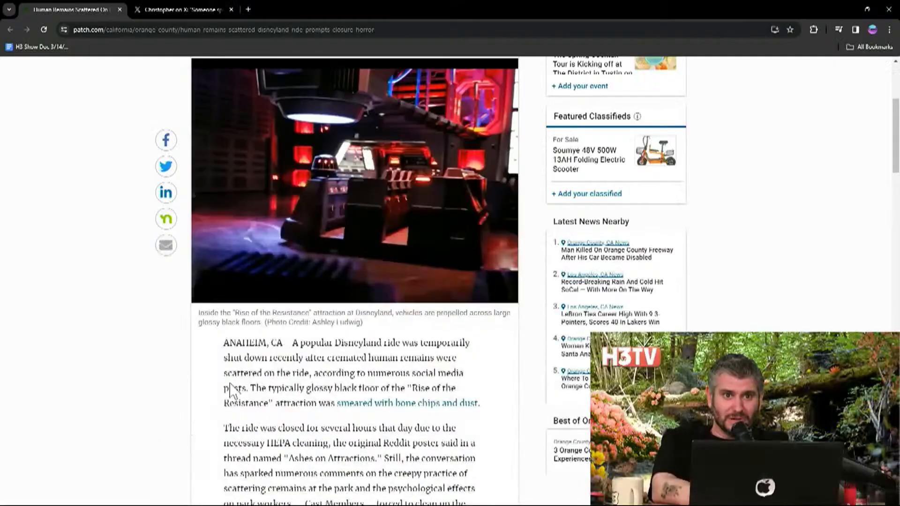
pyautogui.scroll(-3)
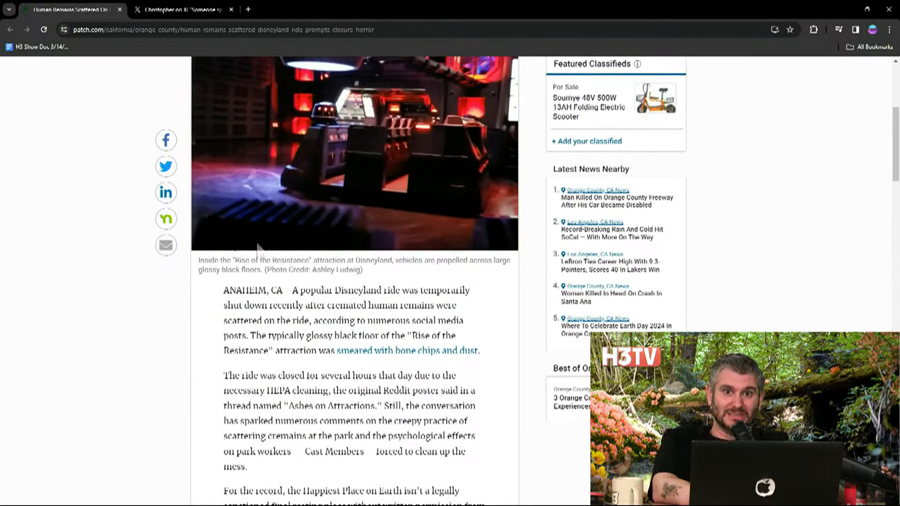
pyautogui.moveTo(424, 356)
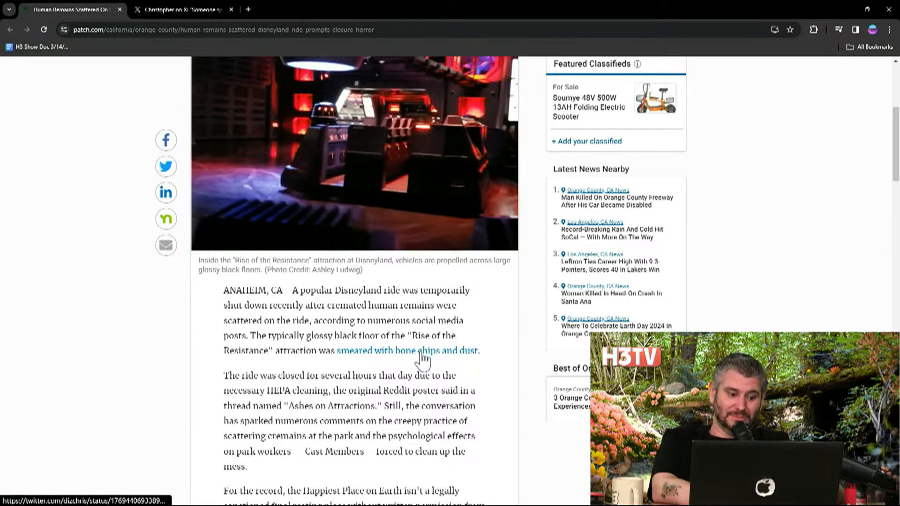
pyautogui.click(408, 350)
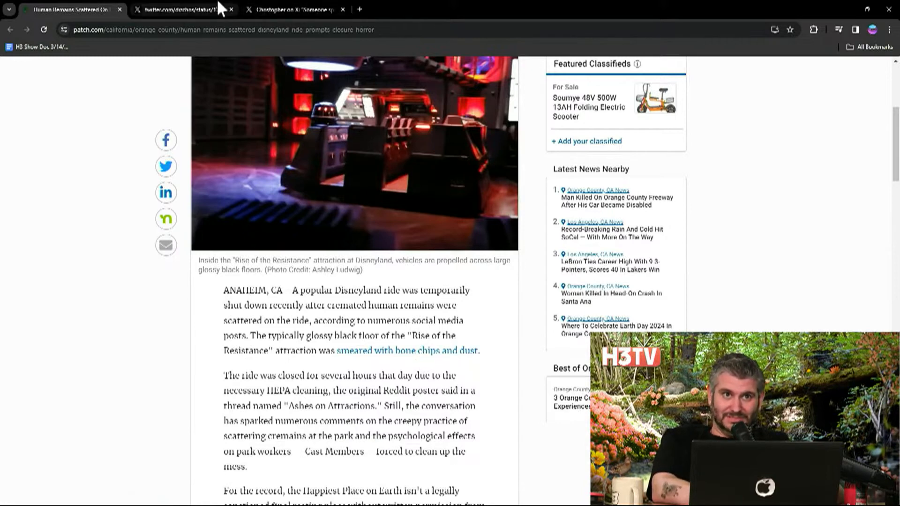
pyautogui.click(172, 9)
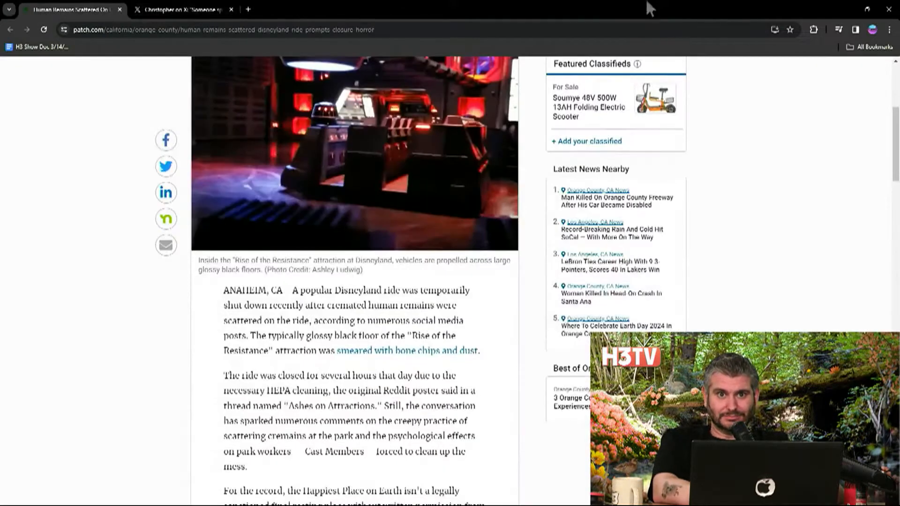
pyautogui.scroll(-3)
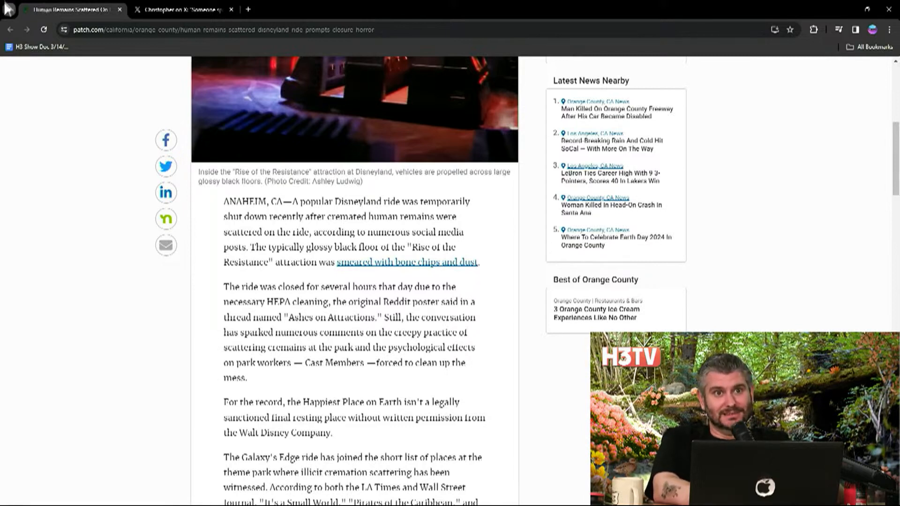
pyautogui.moveTo(265, 165)
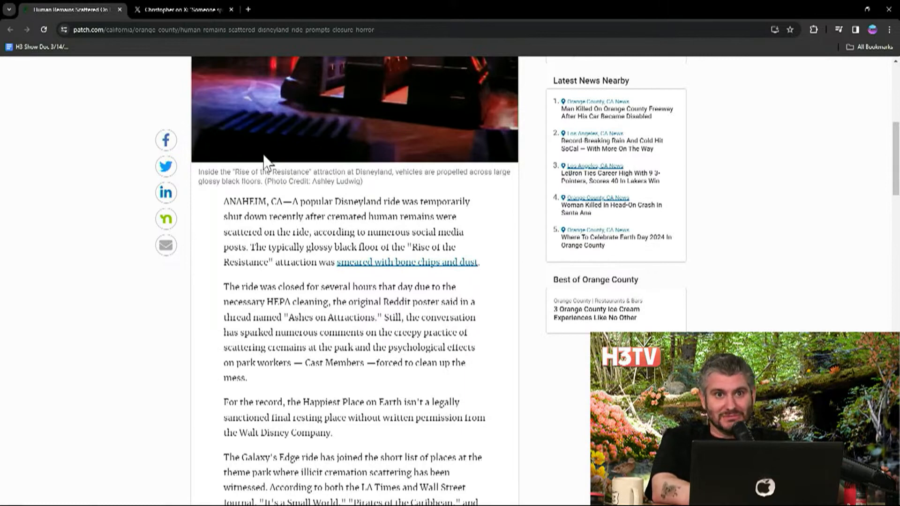
pyautogui.moveTo(308, 216)
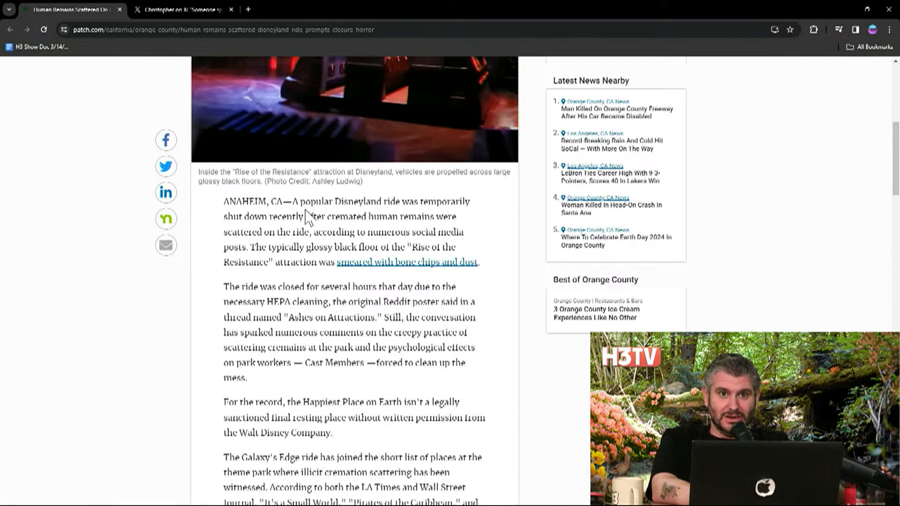
pyautogui.moveTo(315, 278)
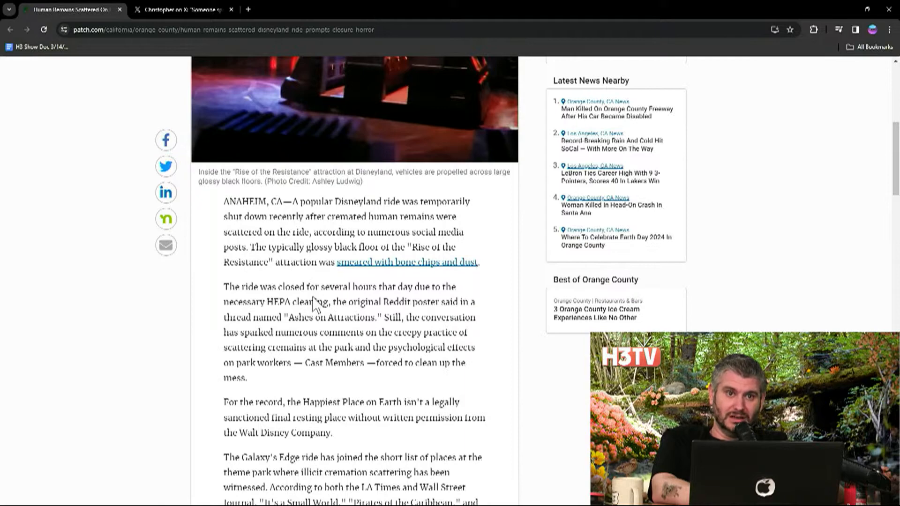
pyautogui.scroll(-3)
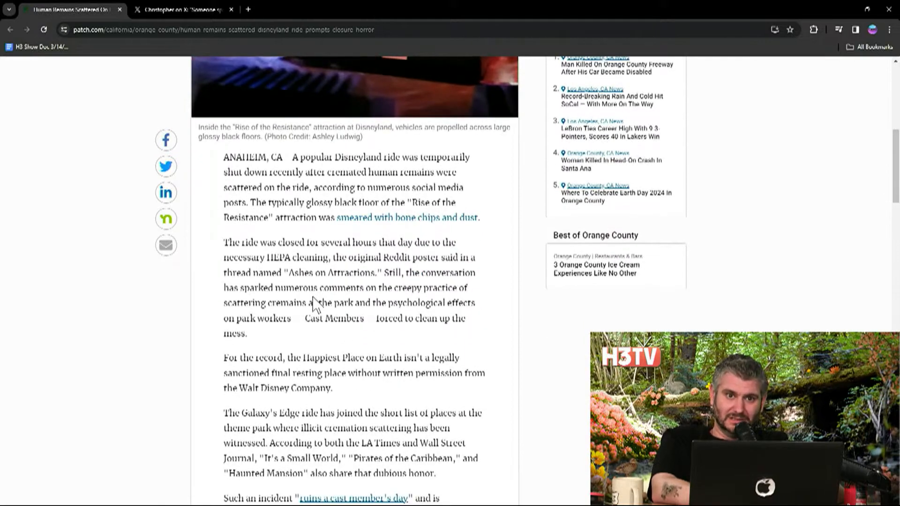
pyautogui.scroll(-3)
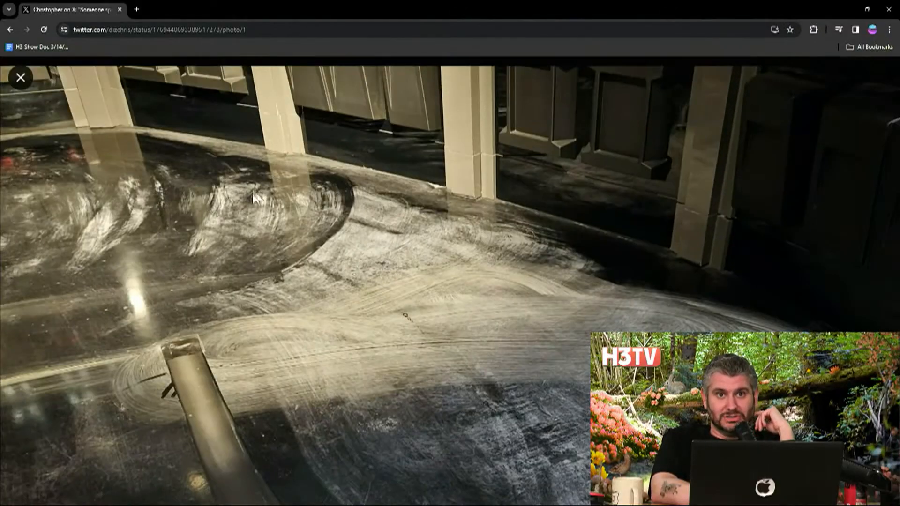
pyautogui.moveTo(333, 157)
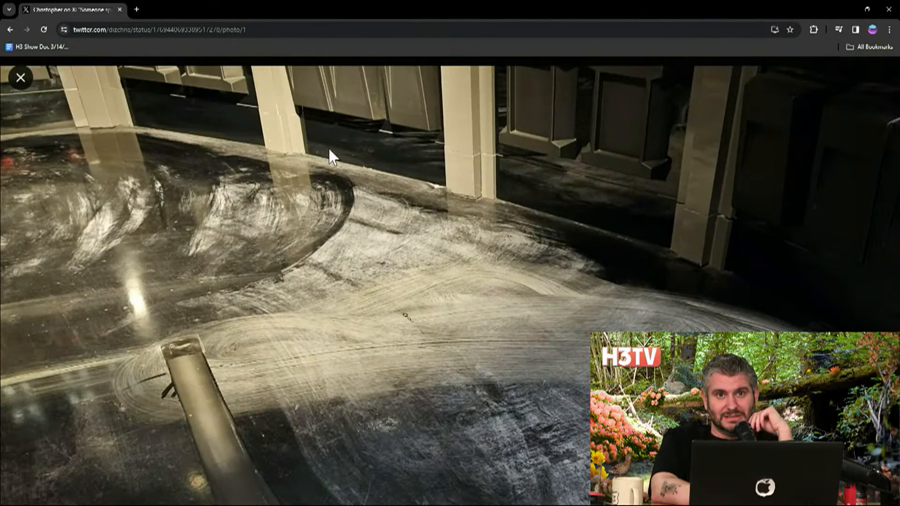
pyautogui.moveTo(384, 168)
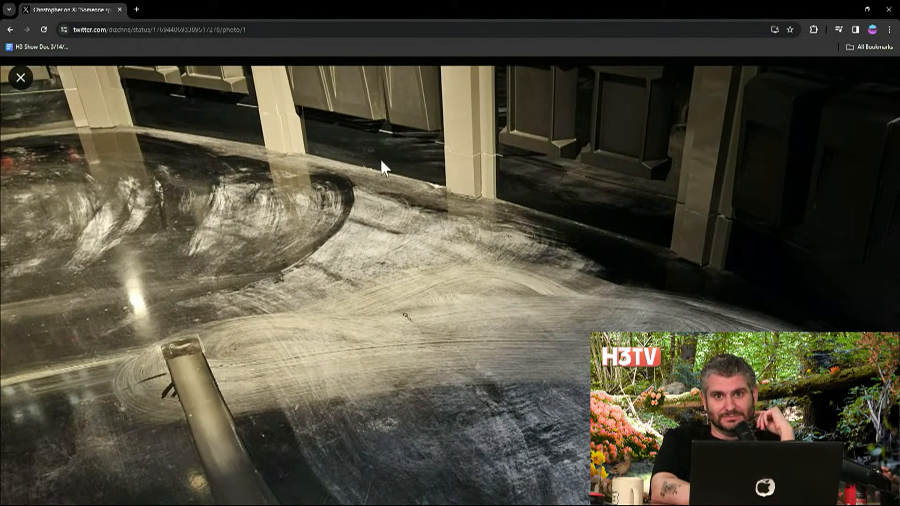